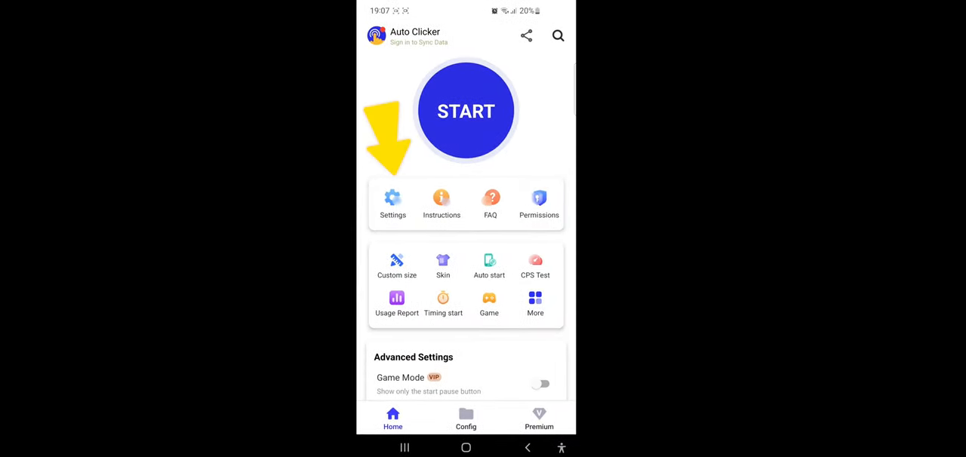
Set the default delay between clicks to 1 second in Settings and go back to Home.
click(392, 202)
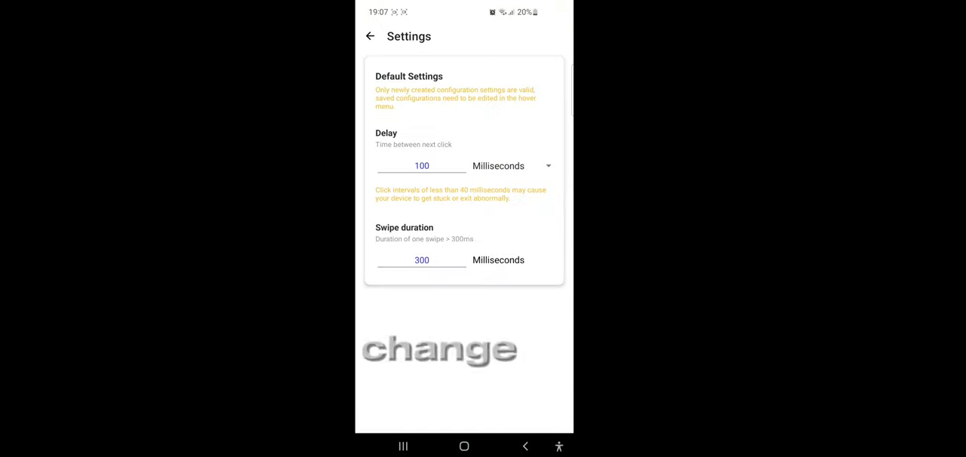
click(421, 166)
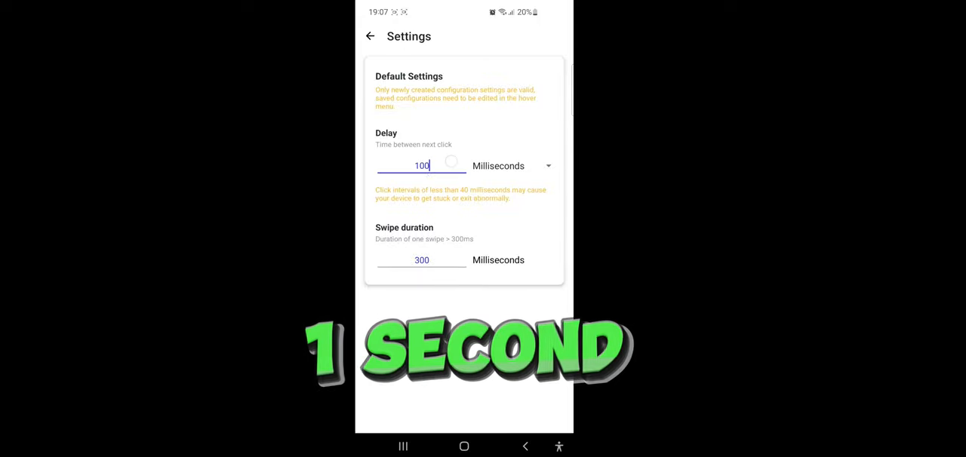
text(1)
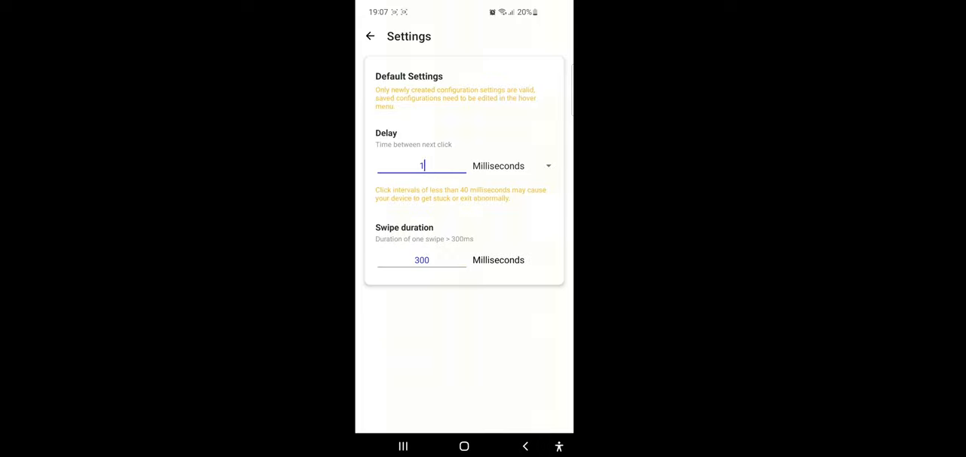
click(511, 166)
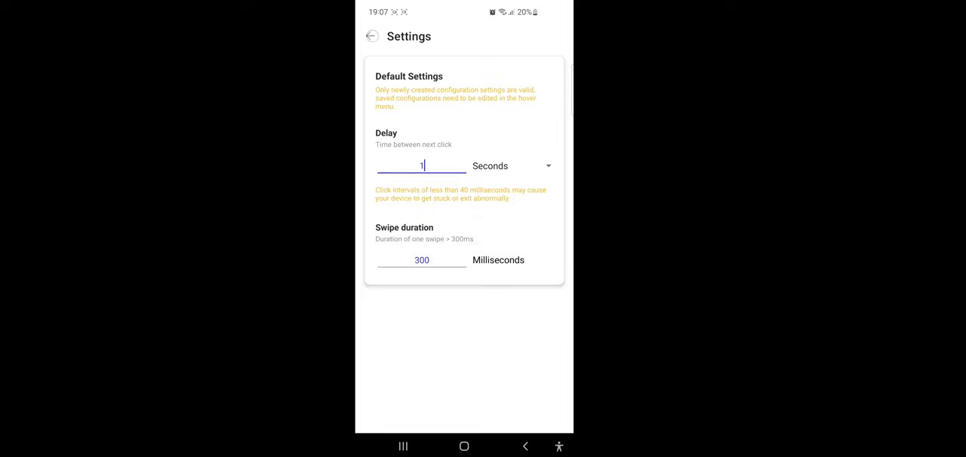
click(371, 36)
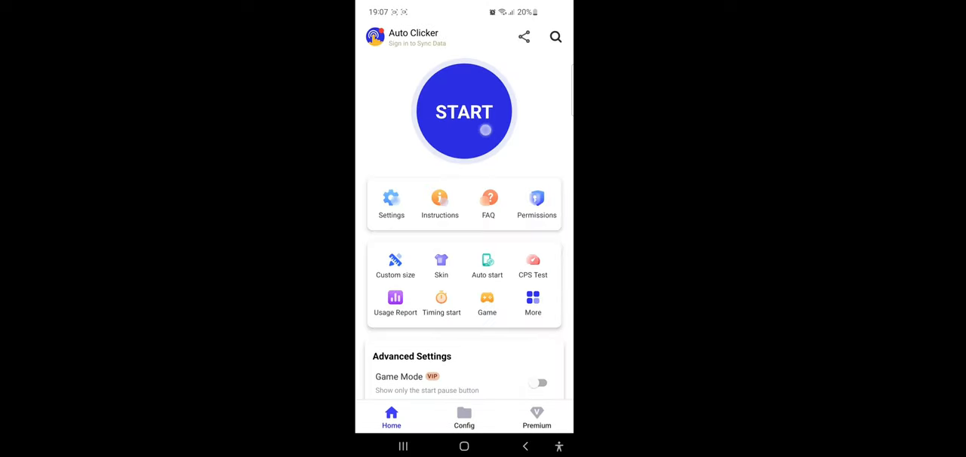
Create a new Multi-point mode configuration and launch its floating panel over the game.
click(463, 112)
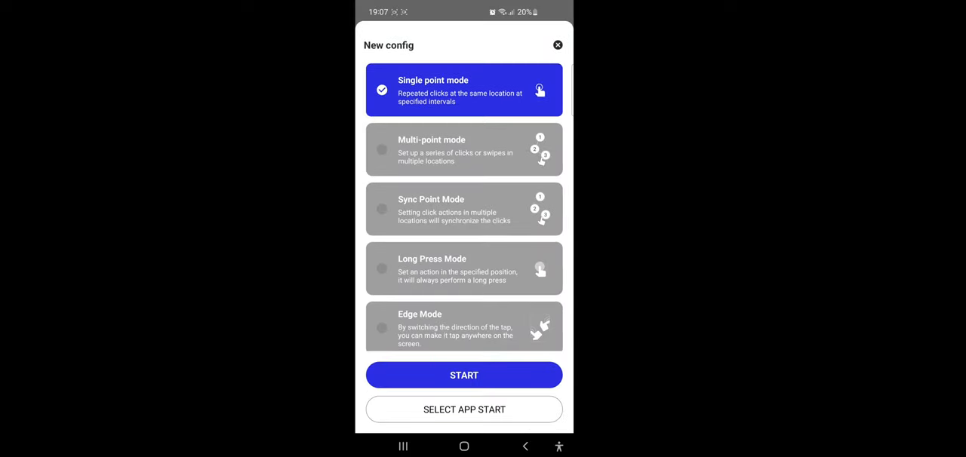
click(463, 149)
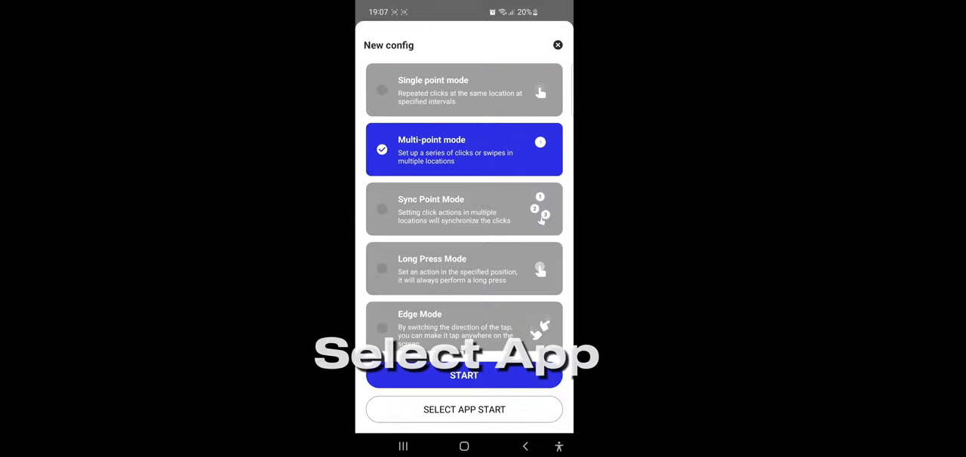
click(465, 410)
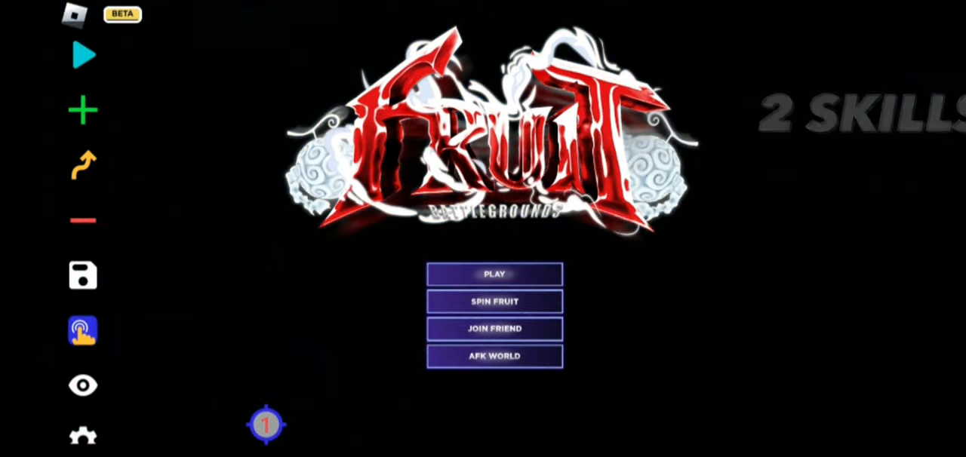
Play Fruit Battlegrounds, then bring up Edit target 1 with its 100-second interval.
click(495, 275)
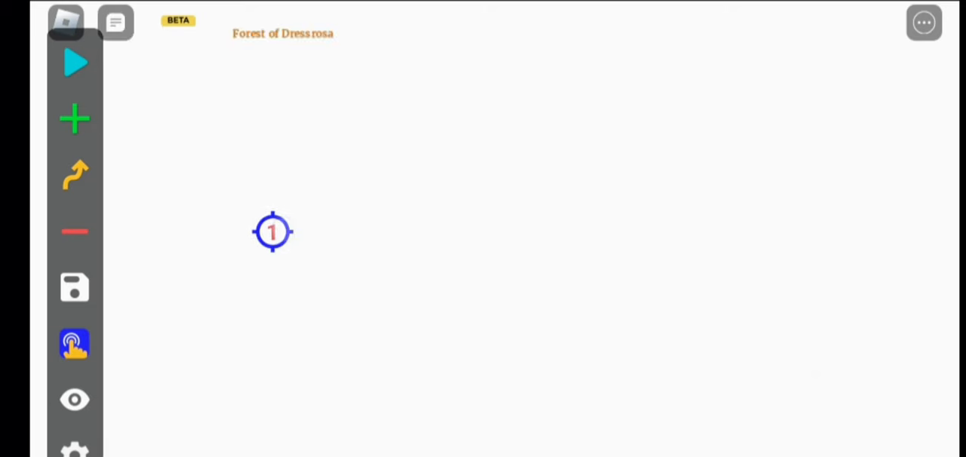
click(75, 64)
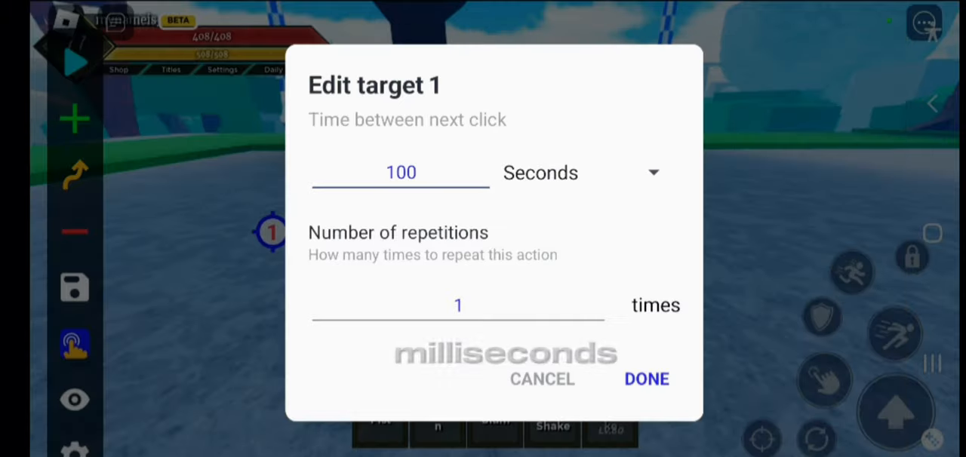
Enter the time-before-next-click delays for the targets, including target 3, and confirm.
click(581, 172)
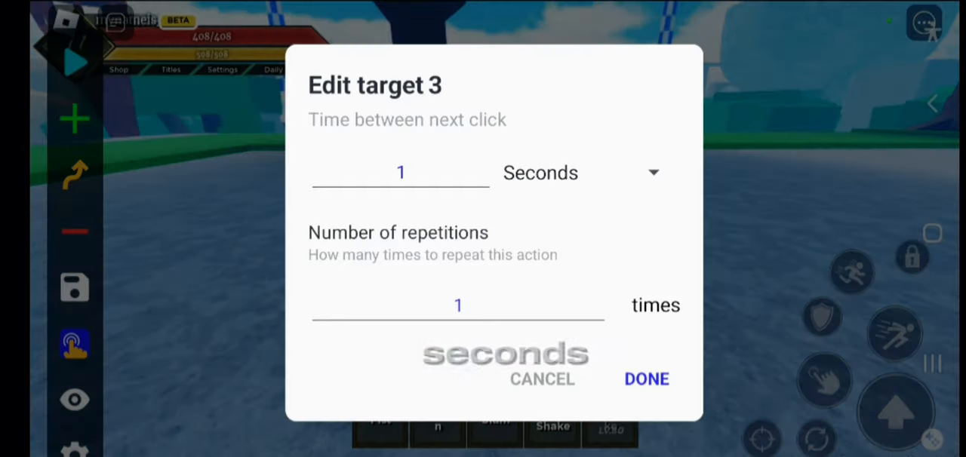
click(459, 305)
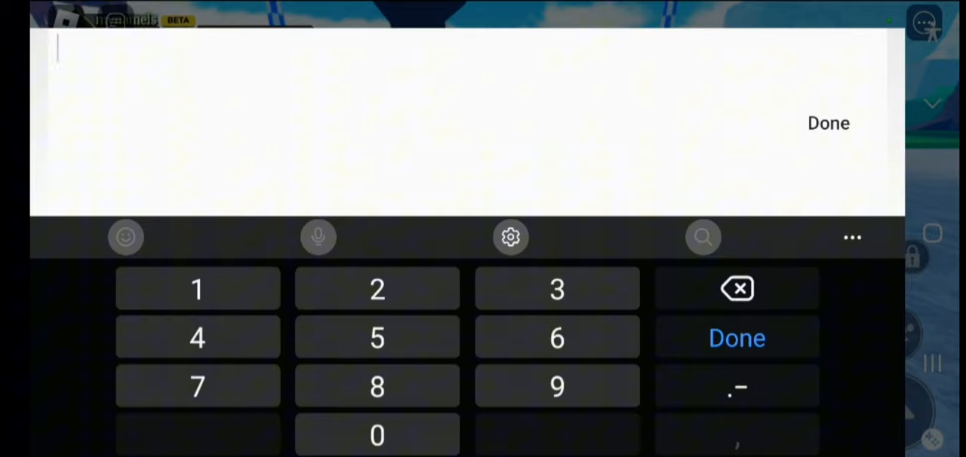
click(737, 338)
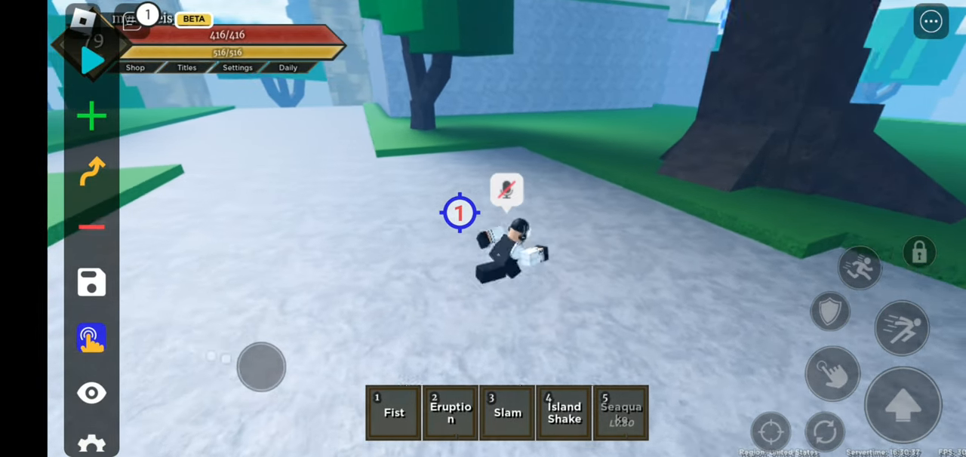
Drag a click target onto a skill button at the bottom of the game view.
drag(259, 365, 232, 220)
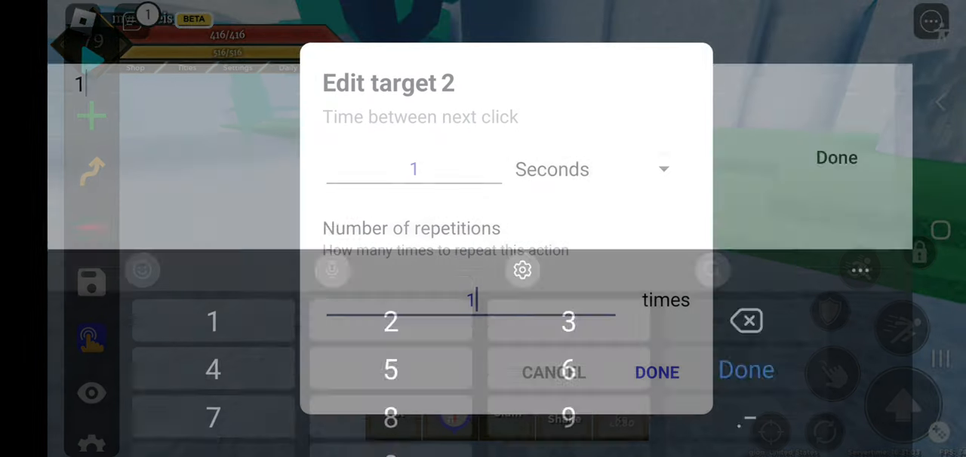
Confirm target 2's delay and target 5's 4-second delay, then start the clicking sequence.
click(655, 371)
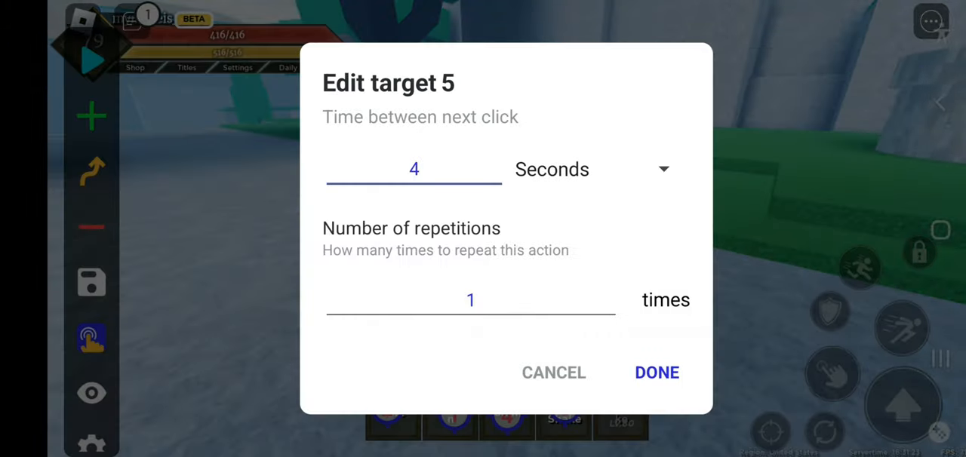
click(655, 371)
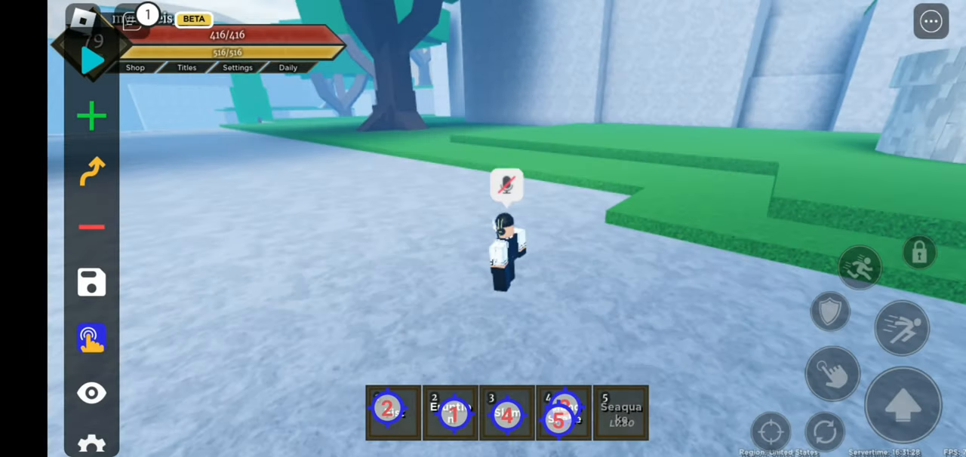
click(91, 59)
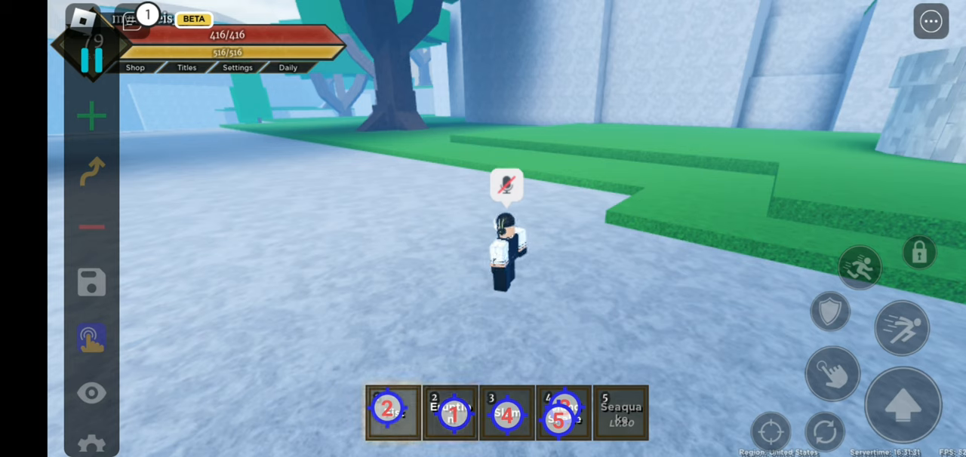